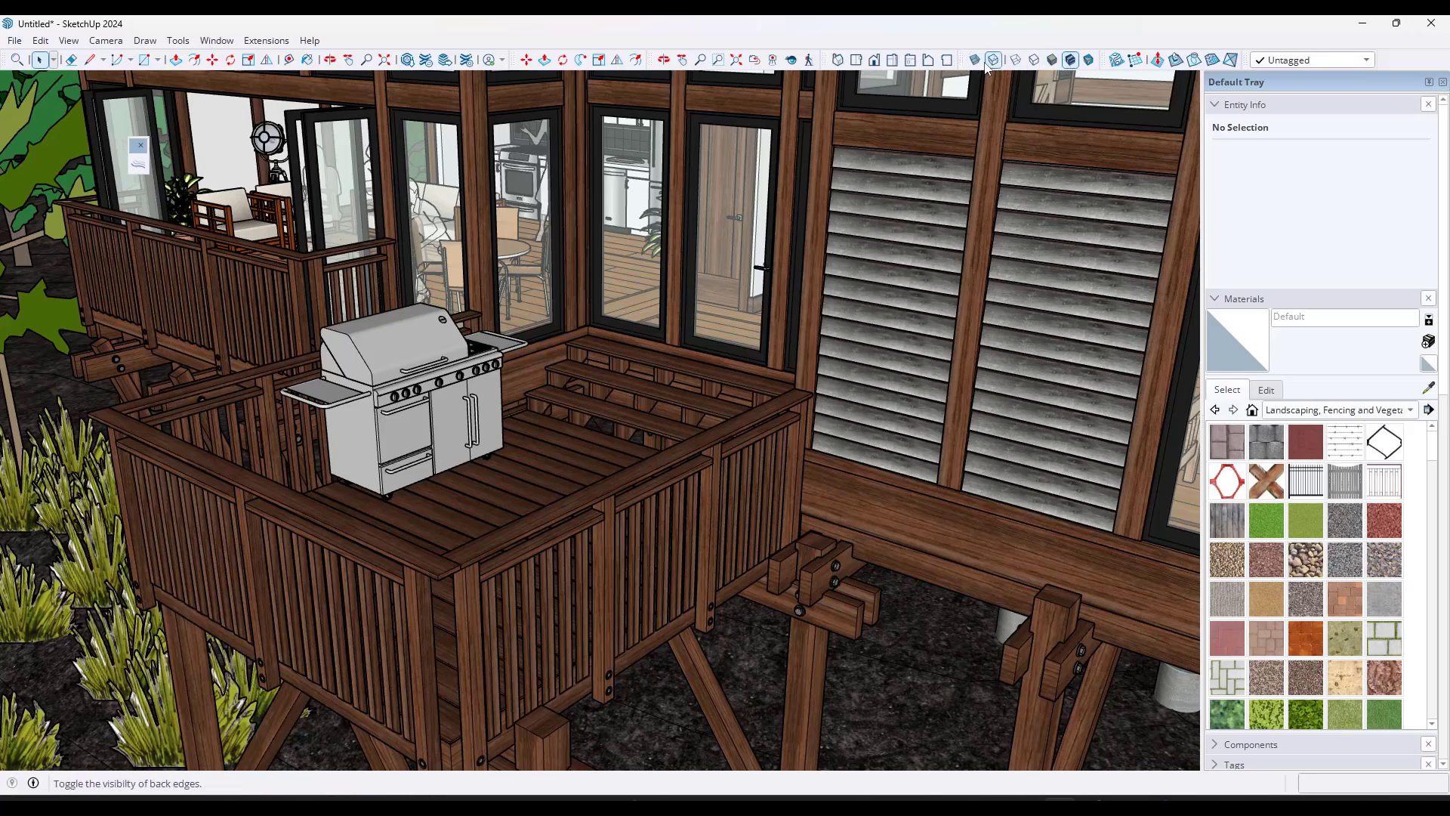
Step: Show the Butterfly Cabin Small Variant #1 (Updated) model page in 3D Warehouse
{"action": "left_click", "coordinate": [991, 59]}
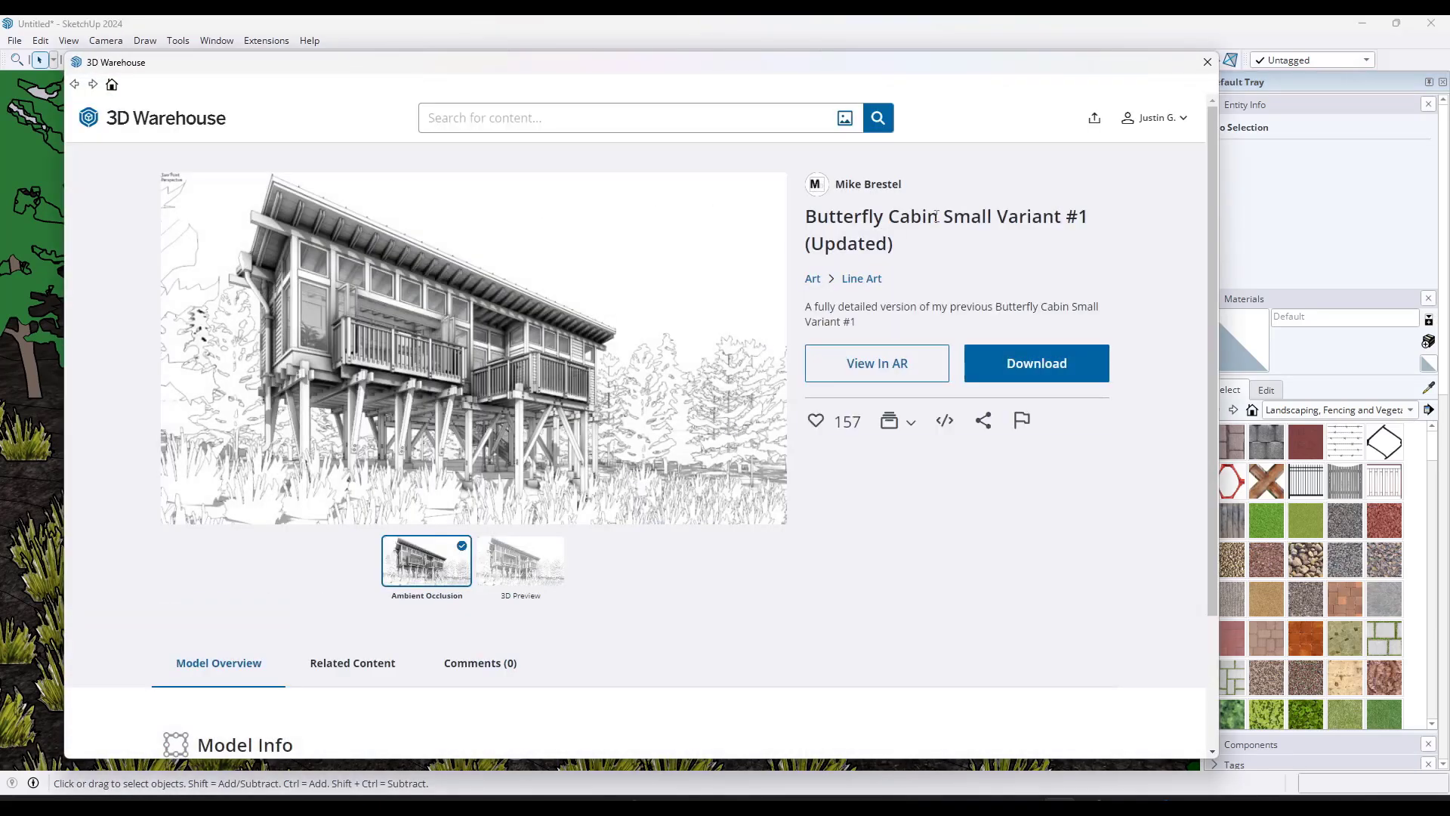
Step: Close the 3D Warehouse window to return to the cabin deck model
{"action": "left_click", "coordinate": [1035, 363]}
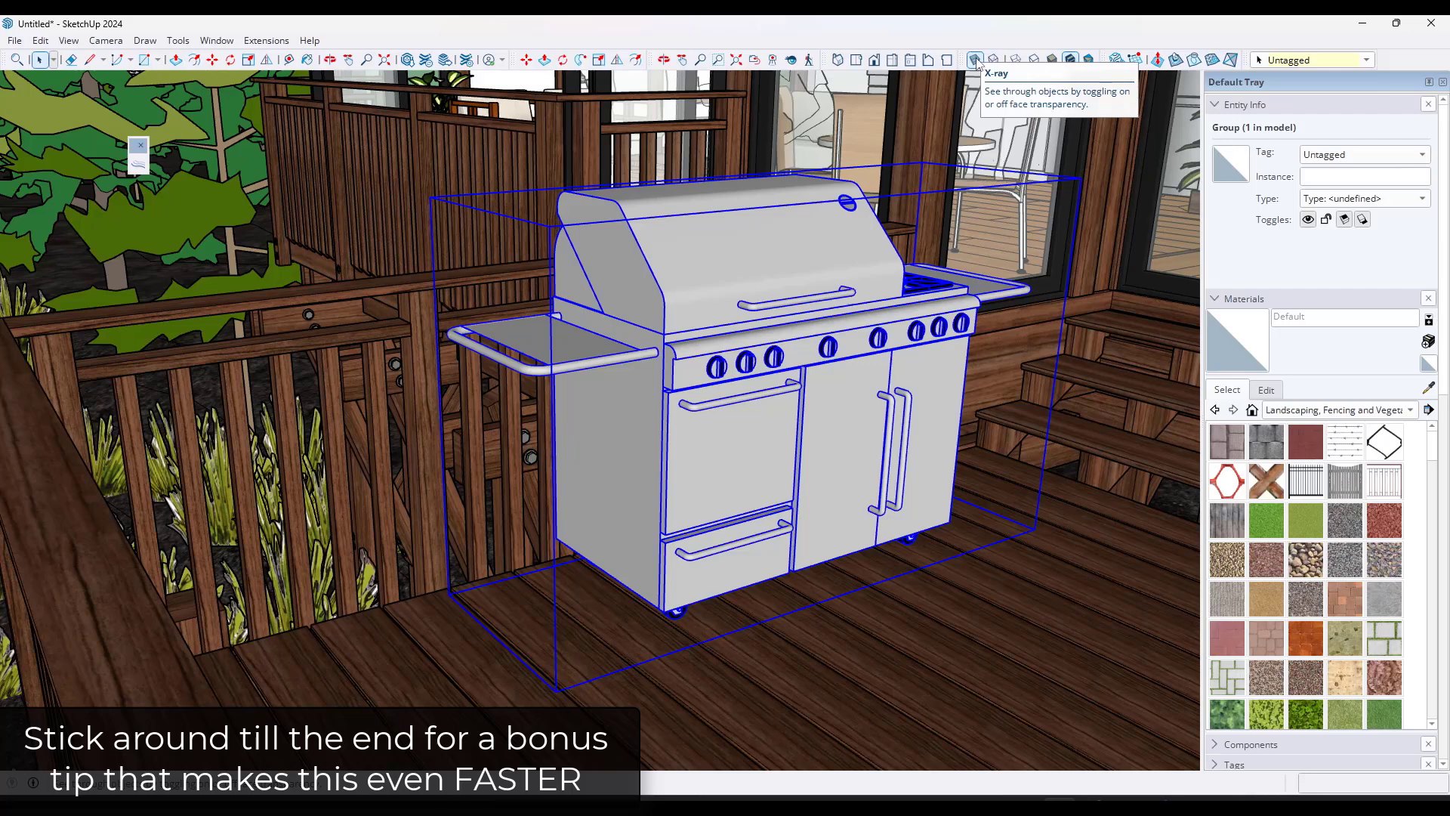
Step: Turn on X-ray face style and orbit toward the grill by the deck railing
{"action": "left_click", "coordinate": [973, 59]}
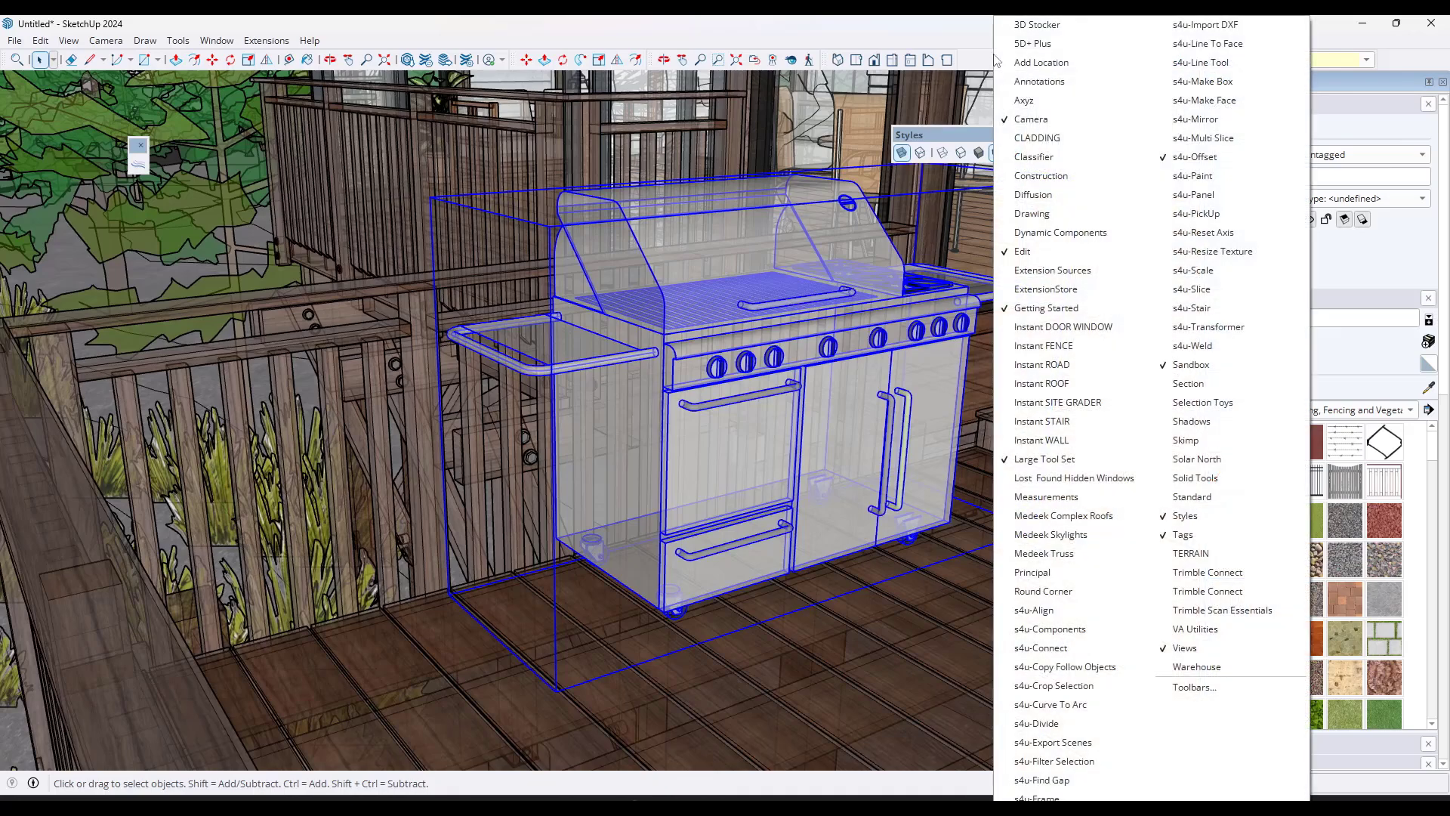
{"action": "mouse_move", "coordinate": [934, 139]}
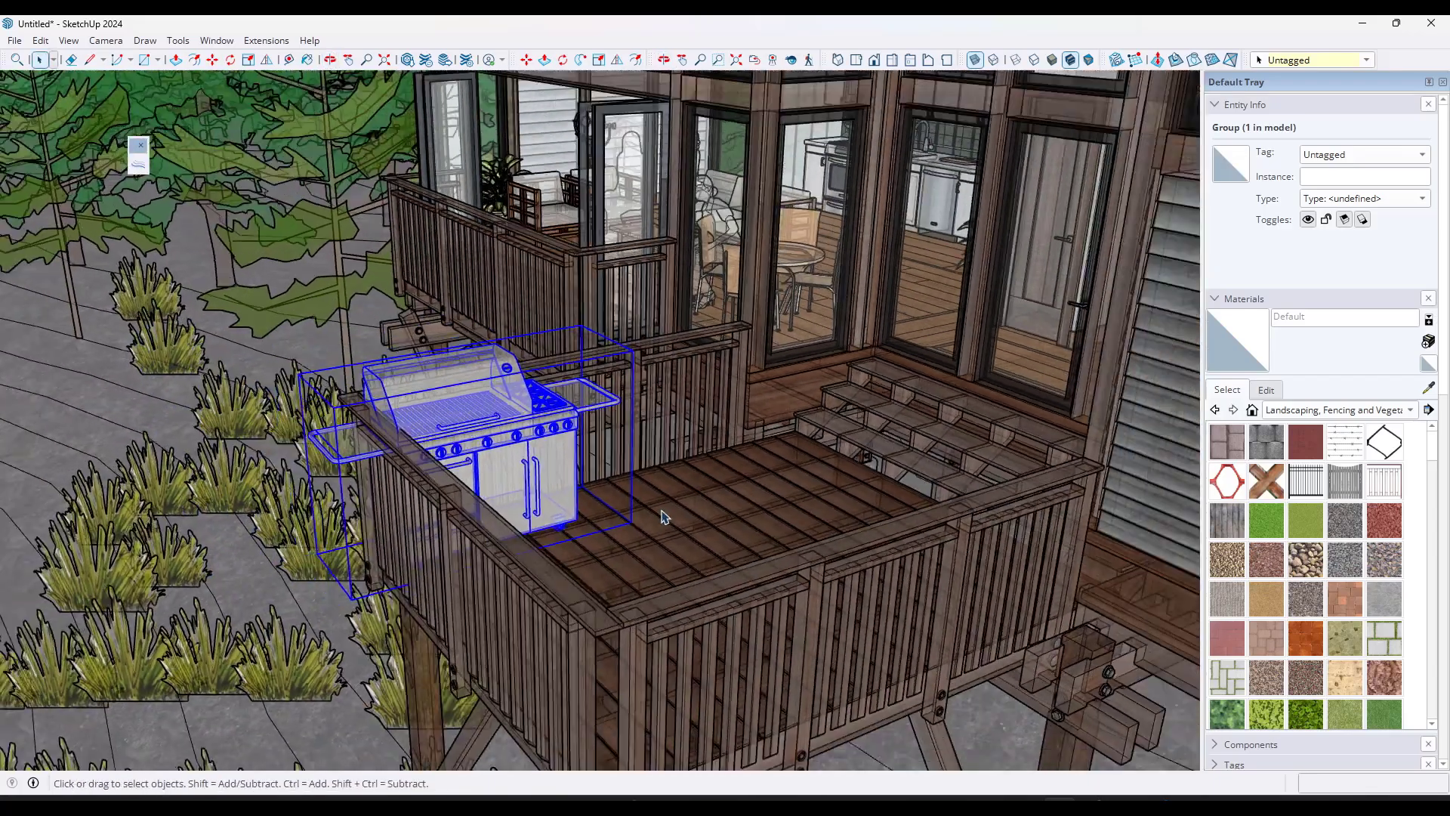
{"action": "left_click_drag", "start_coordinate": [662, 518], "coordinate": [842, 421]}
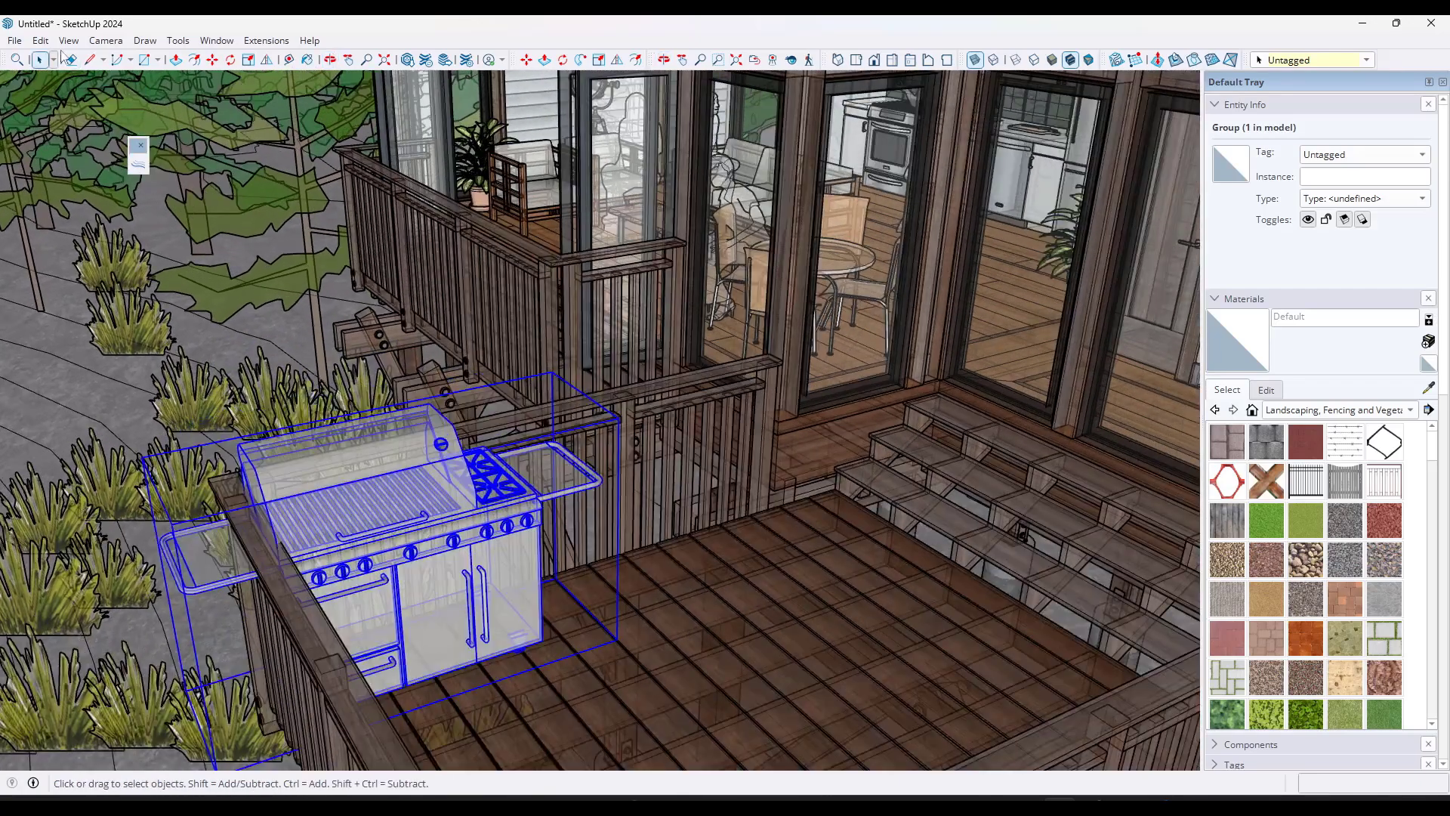
Step: Open the Shortcuts preferences and filter the function list for 'x-r'
{"action": "left_click", "coordinate": [217, 41]}
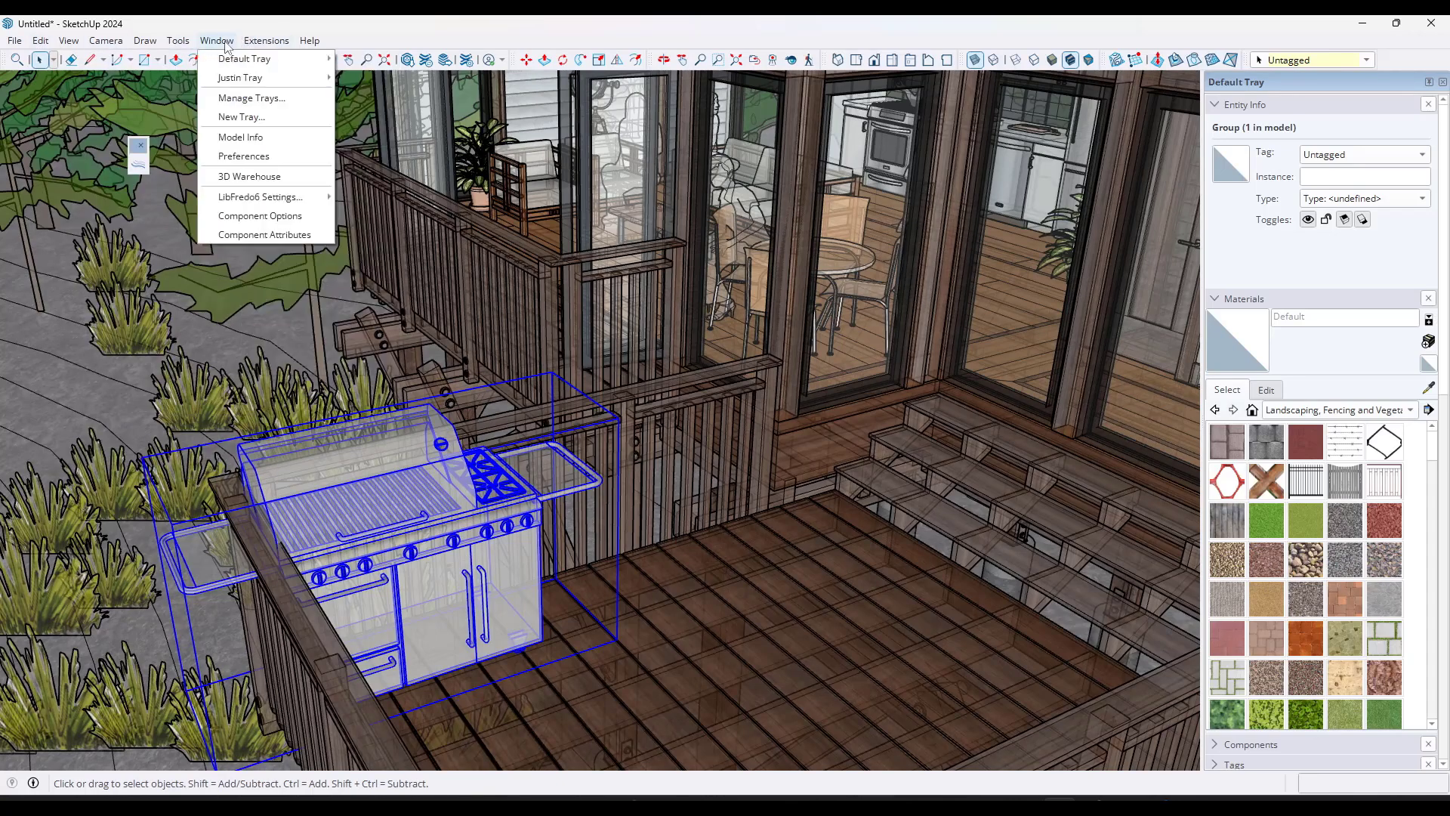
{"action": "mouse_move", "coordinate": [243, 156]}
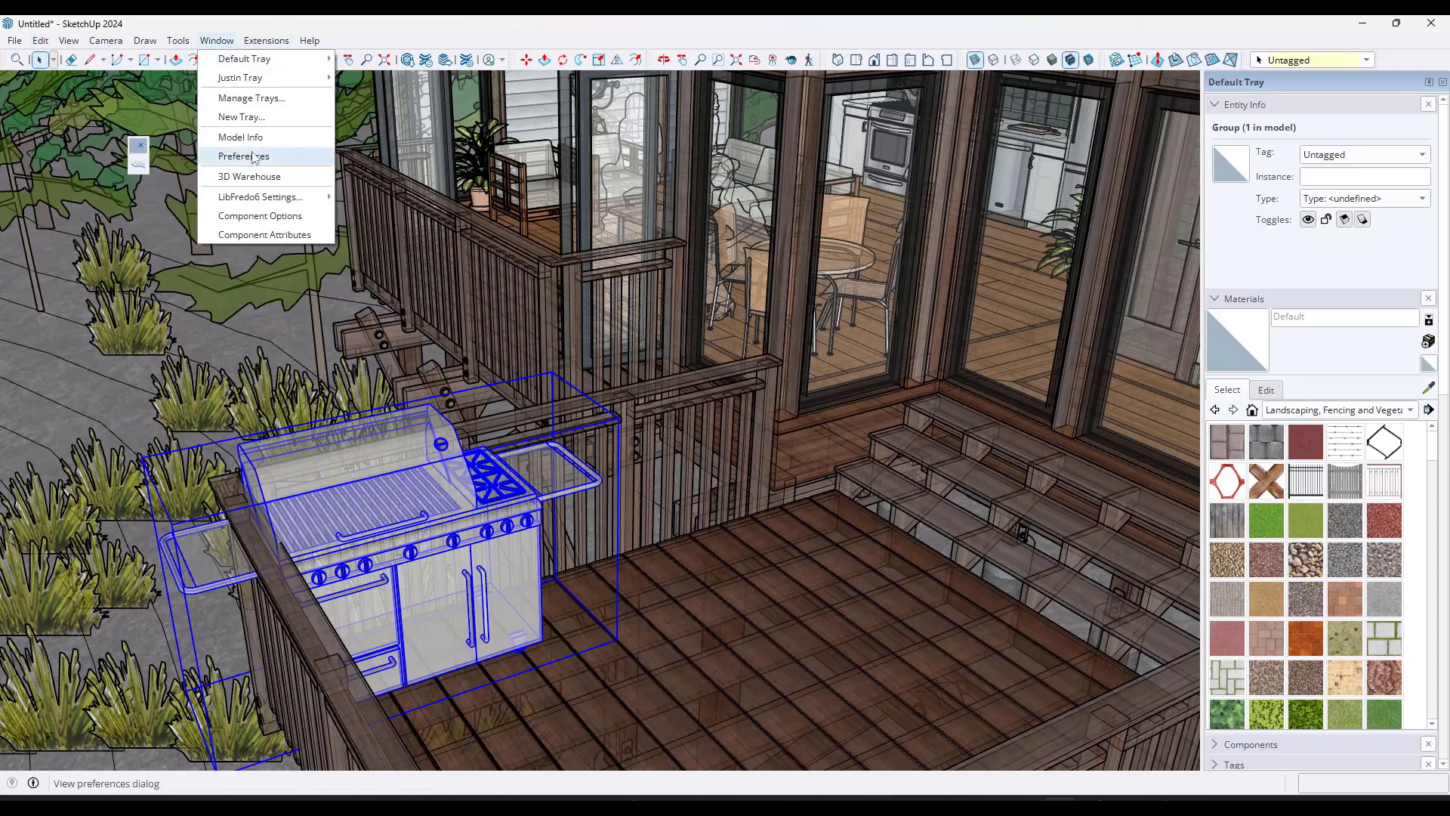
{"action": "left_click", "coordinate": [242, 155]}
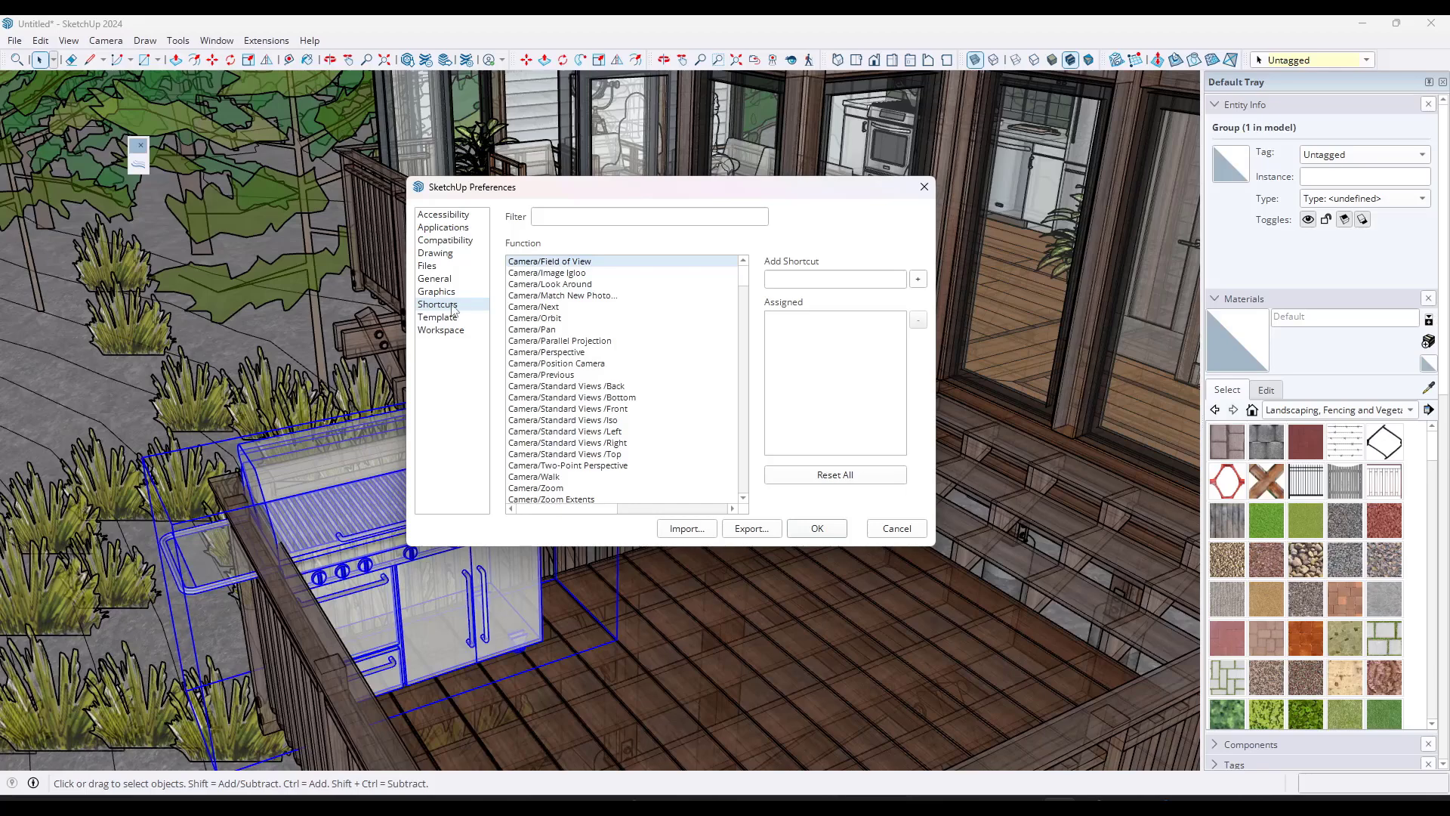
{"action": "left_click", "coordinate": [648, 217]}
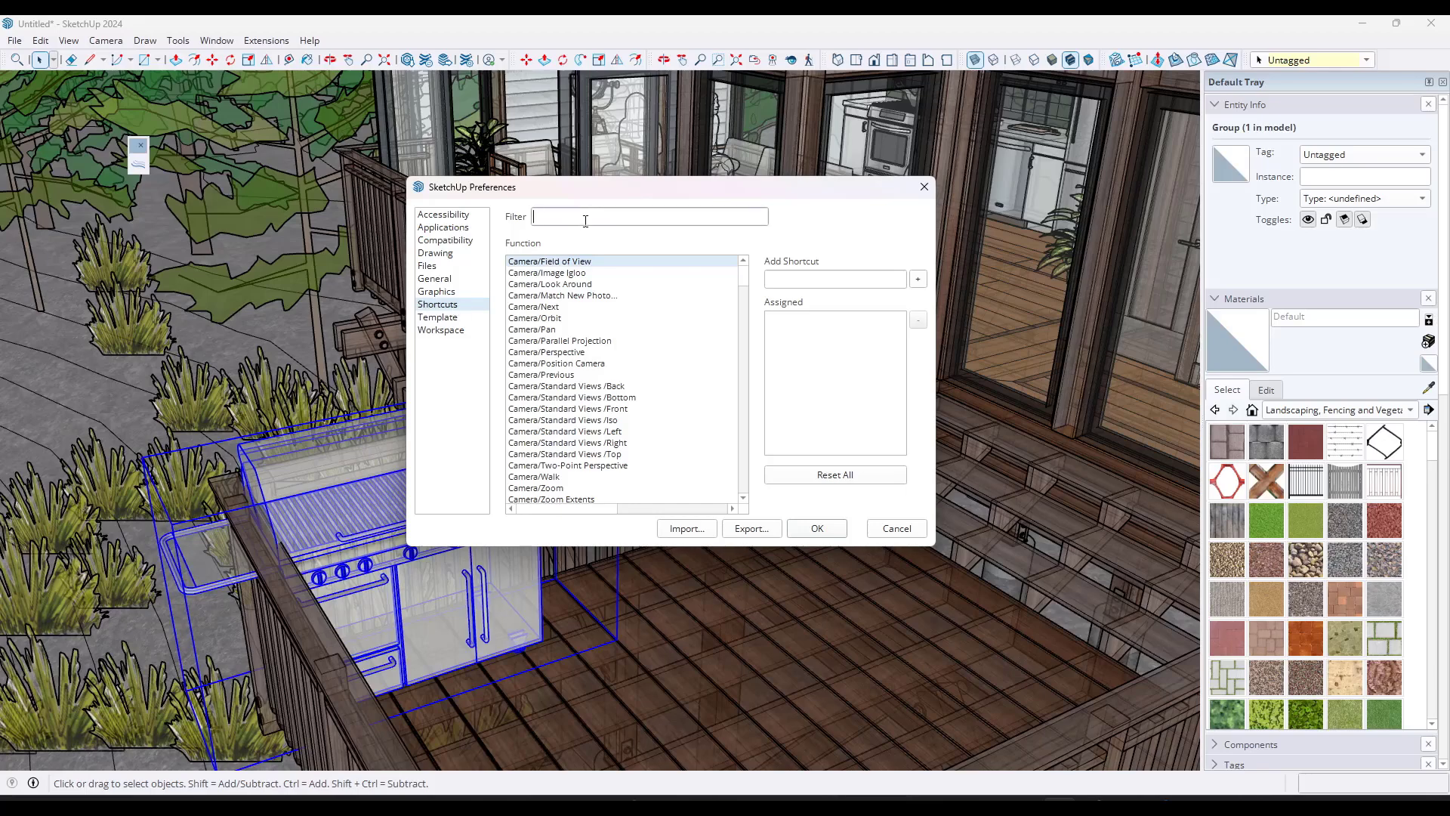
{"action": "type", "text": "x-r"}
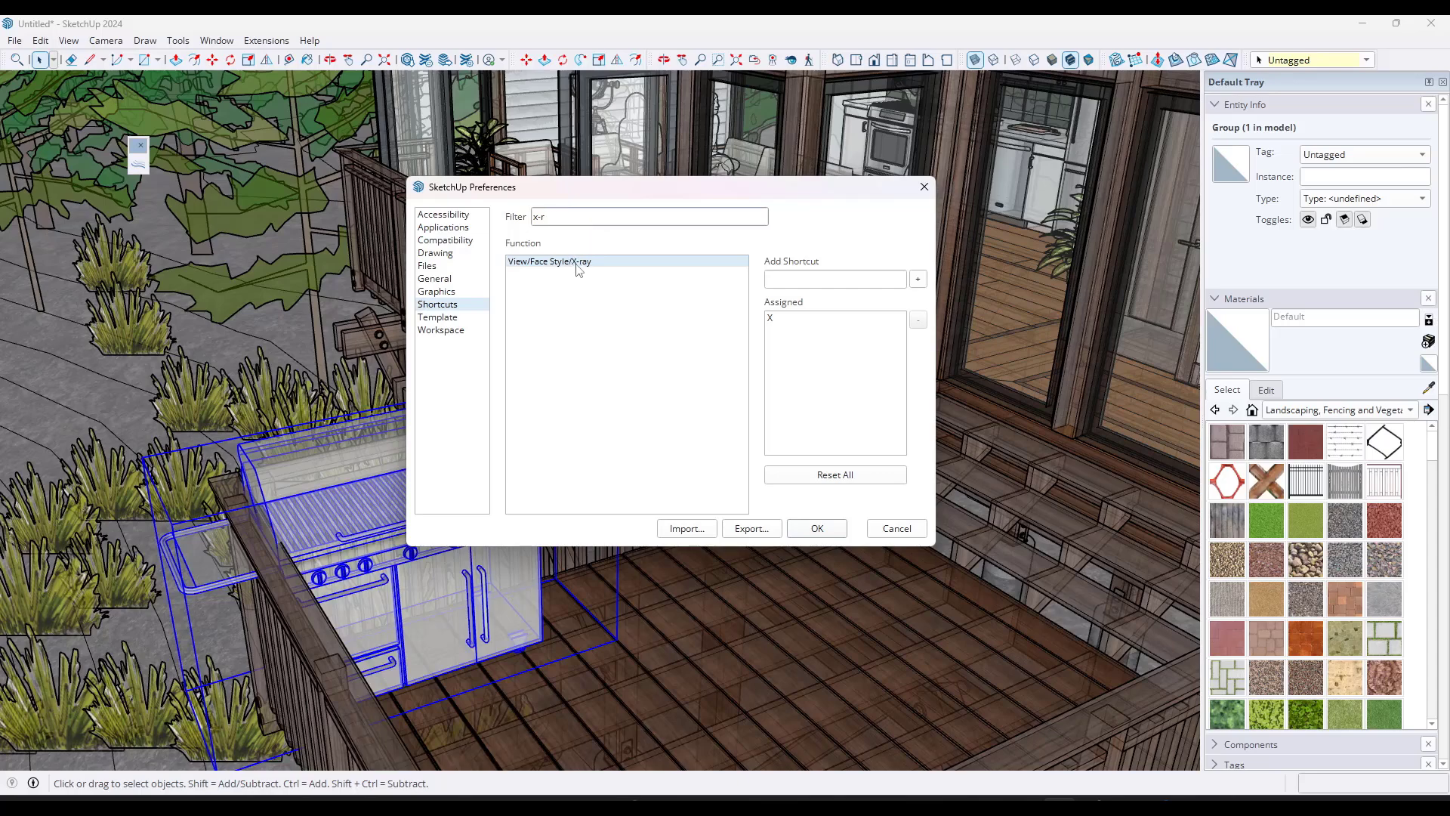
{"action": "mouse_move", "coordinate": [784, 325]}
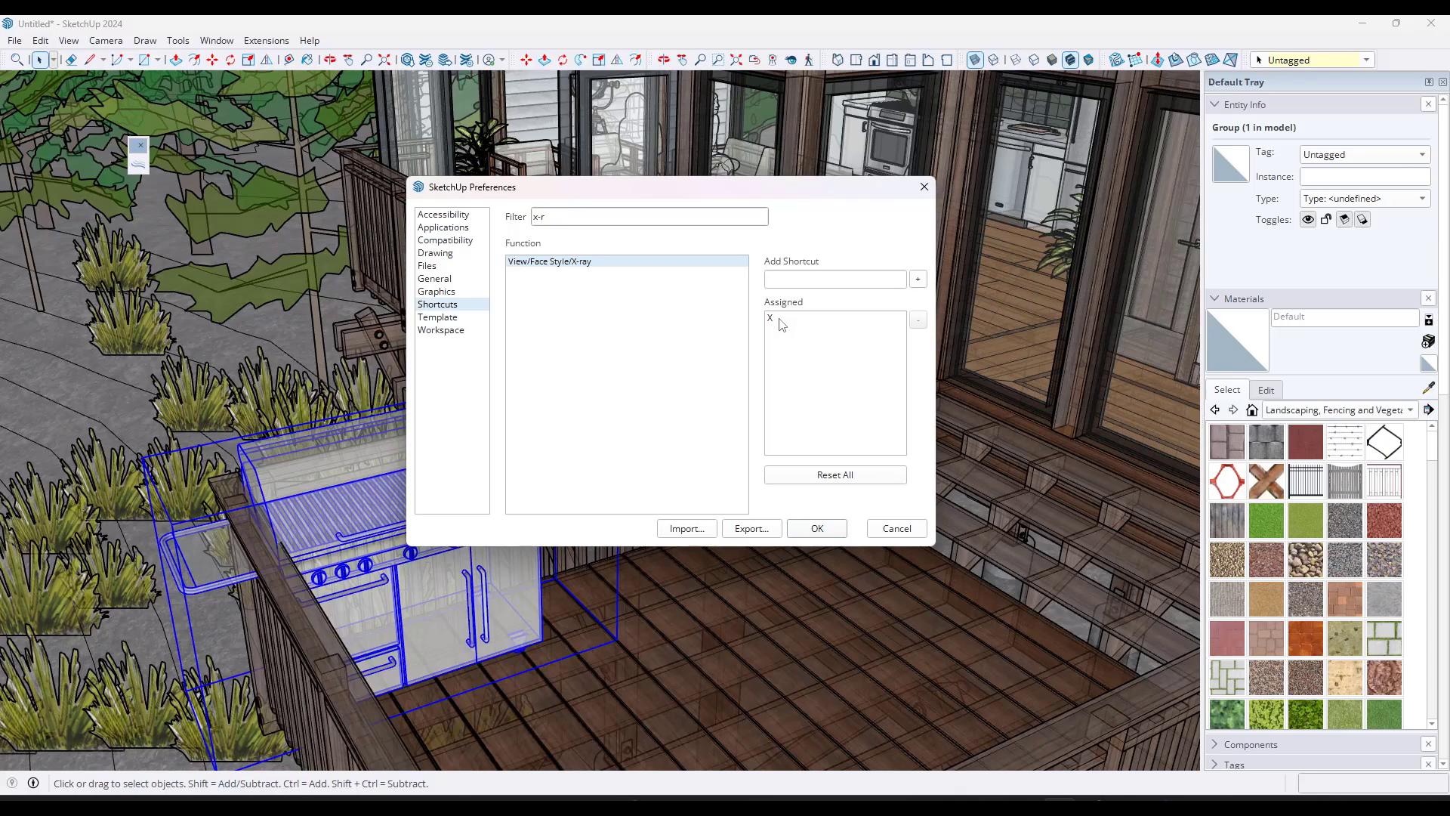
{"action": "mouse_move", "coordinate": [777, 333]}
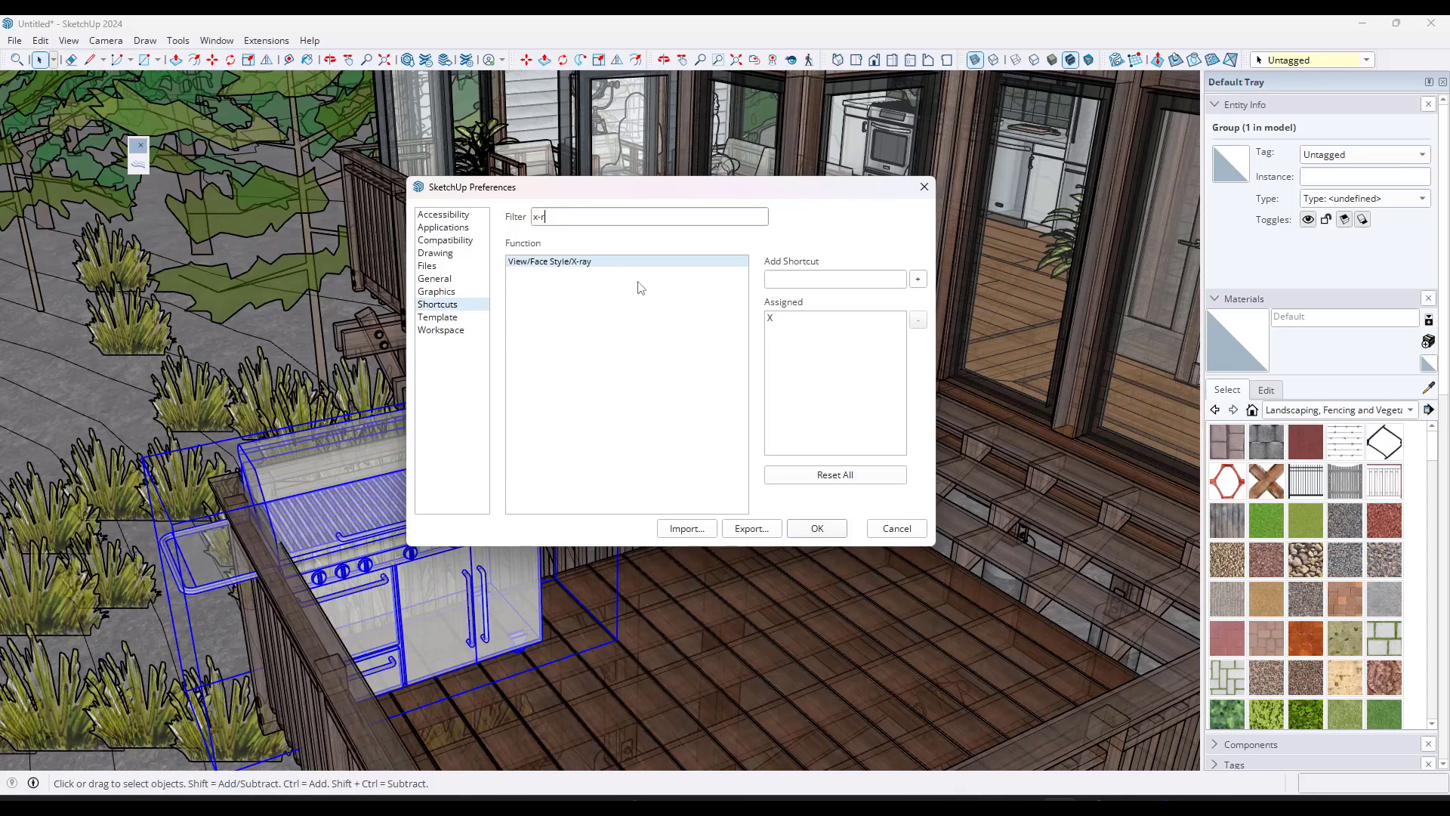
Step: Add X as the shortcut for View/Face Style/X-ray and confirm the reassignment
{"action": "left_click", "coordinate": [833, 280]}
{"action": "type", "text": "X"}
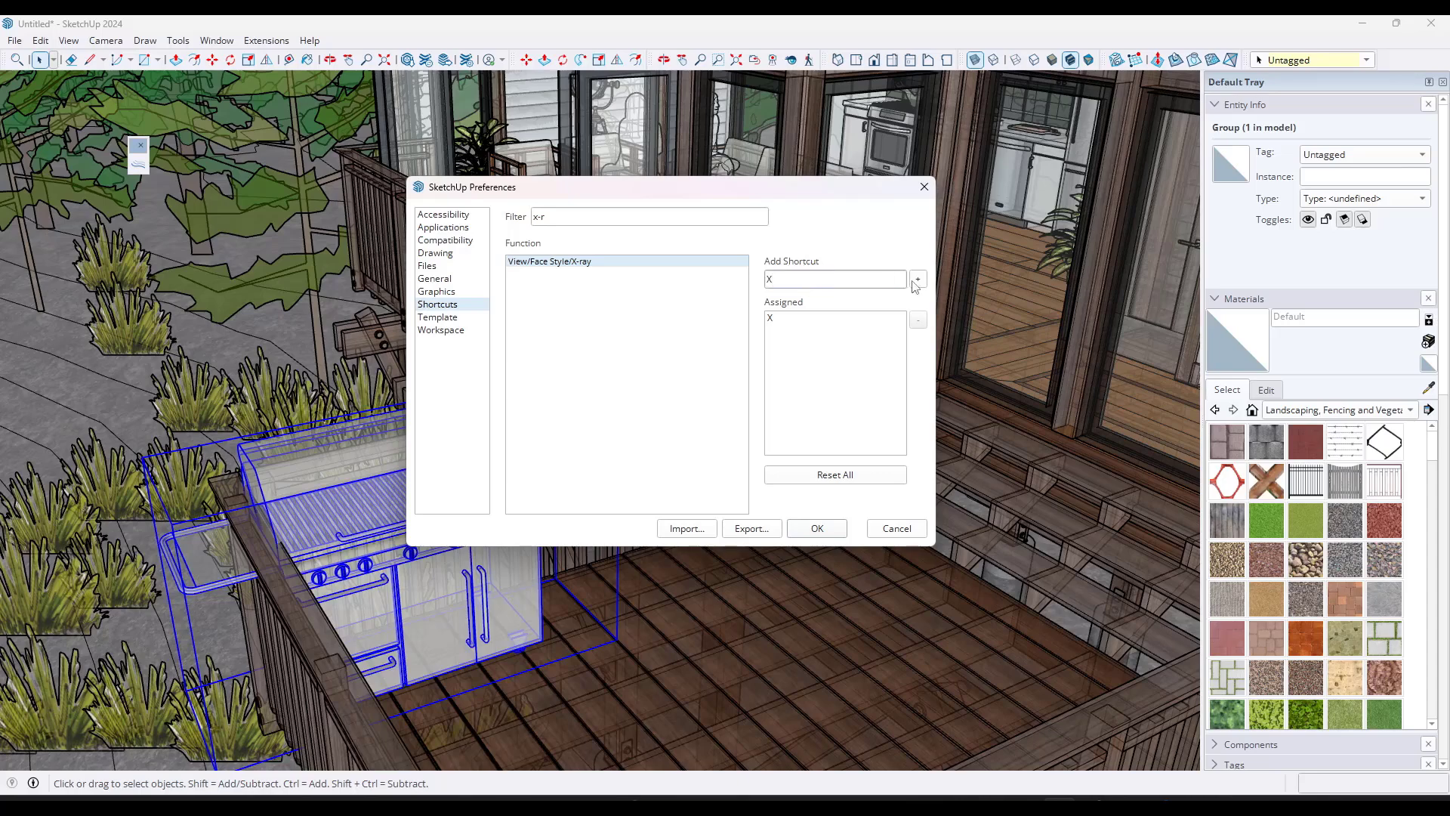
{"action": "left_click", "coordinate": [916, 280]}
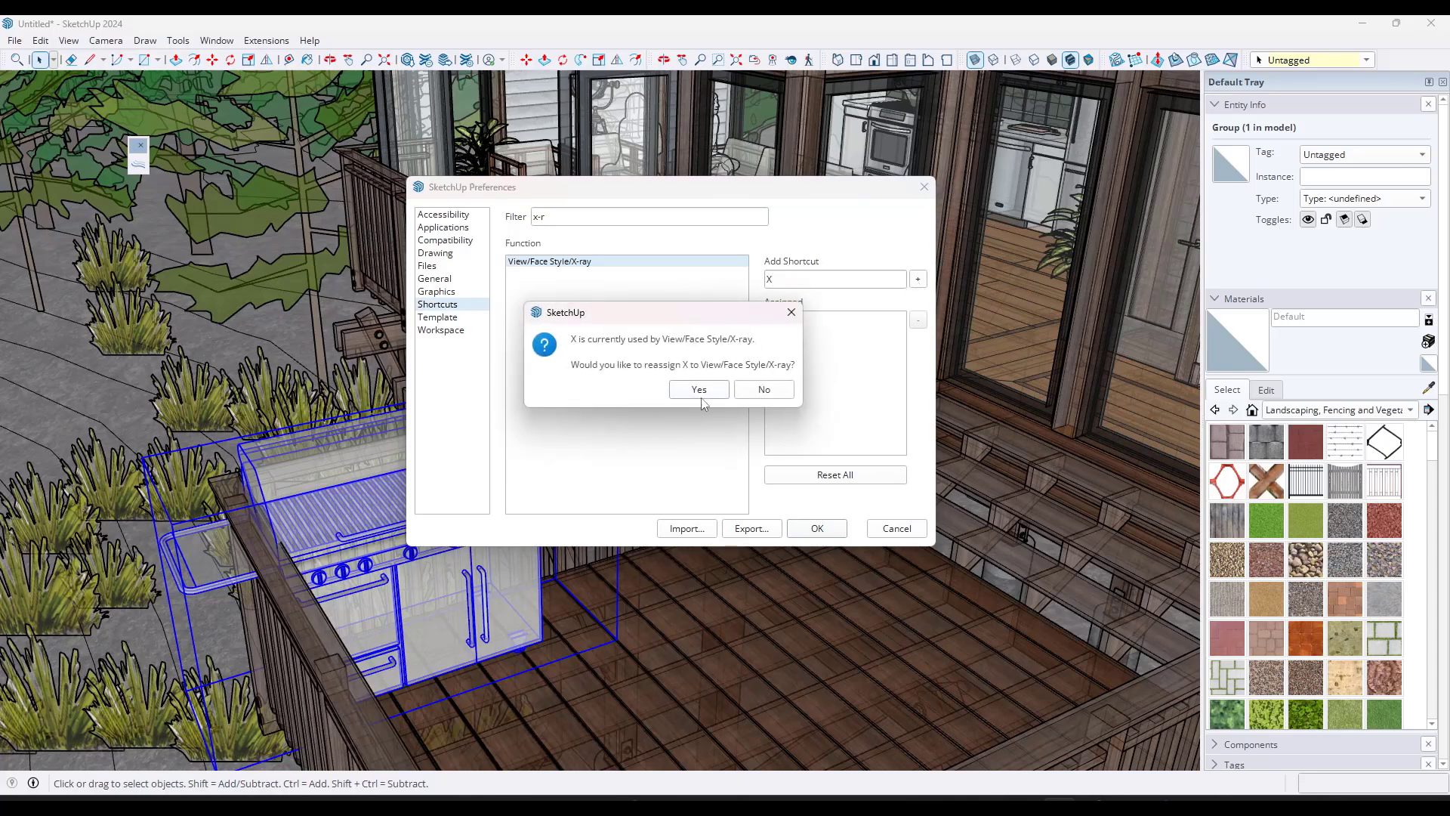
{"action": "left_click", "coordinate": [698, 388]}
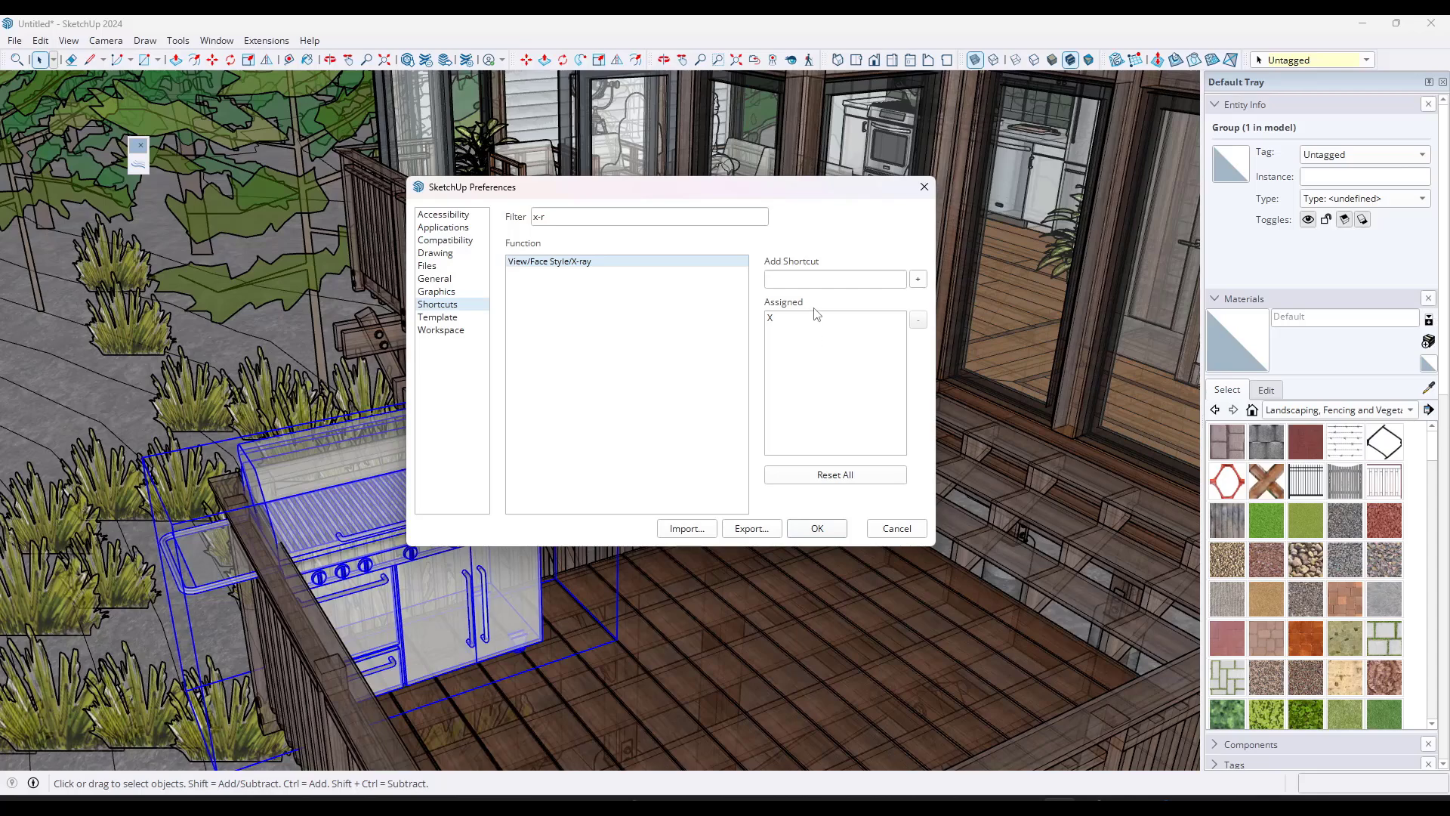
{"action": "mouse_move", "coordinate": [816, 506]}
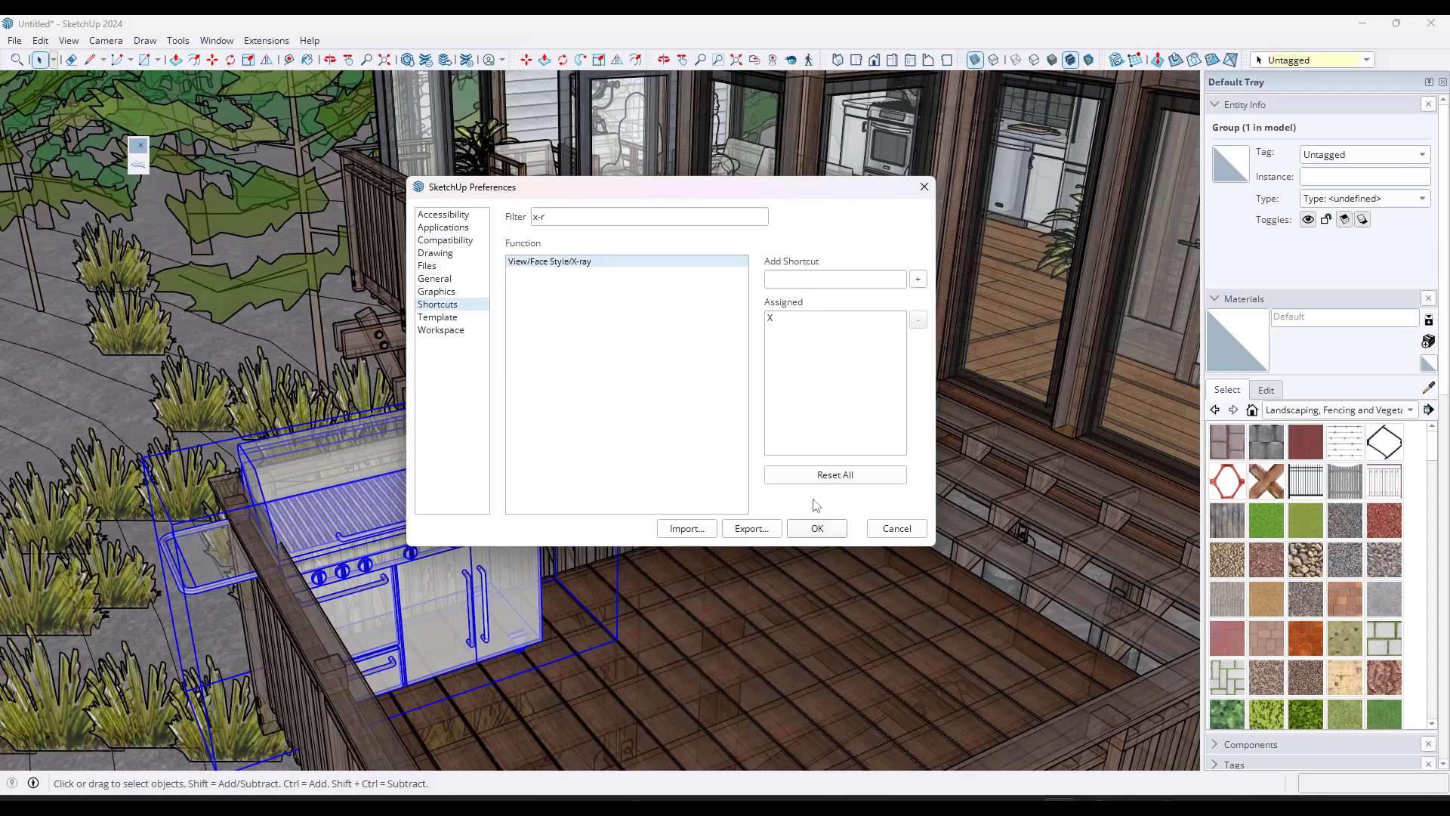
Step: Save the shortcut changes and close Preferences
{"action": "left_click", "coordinate": [815, 528]}
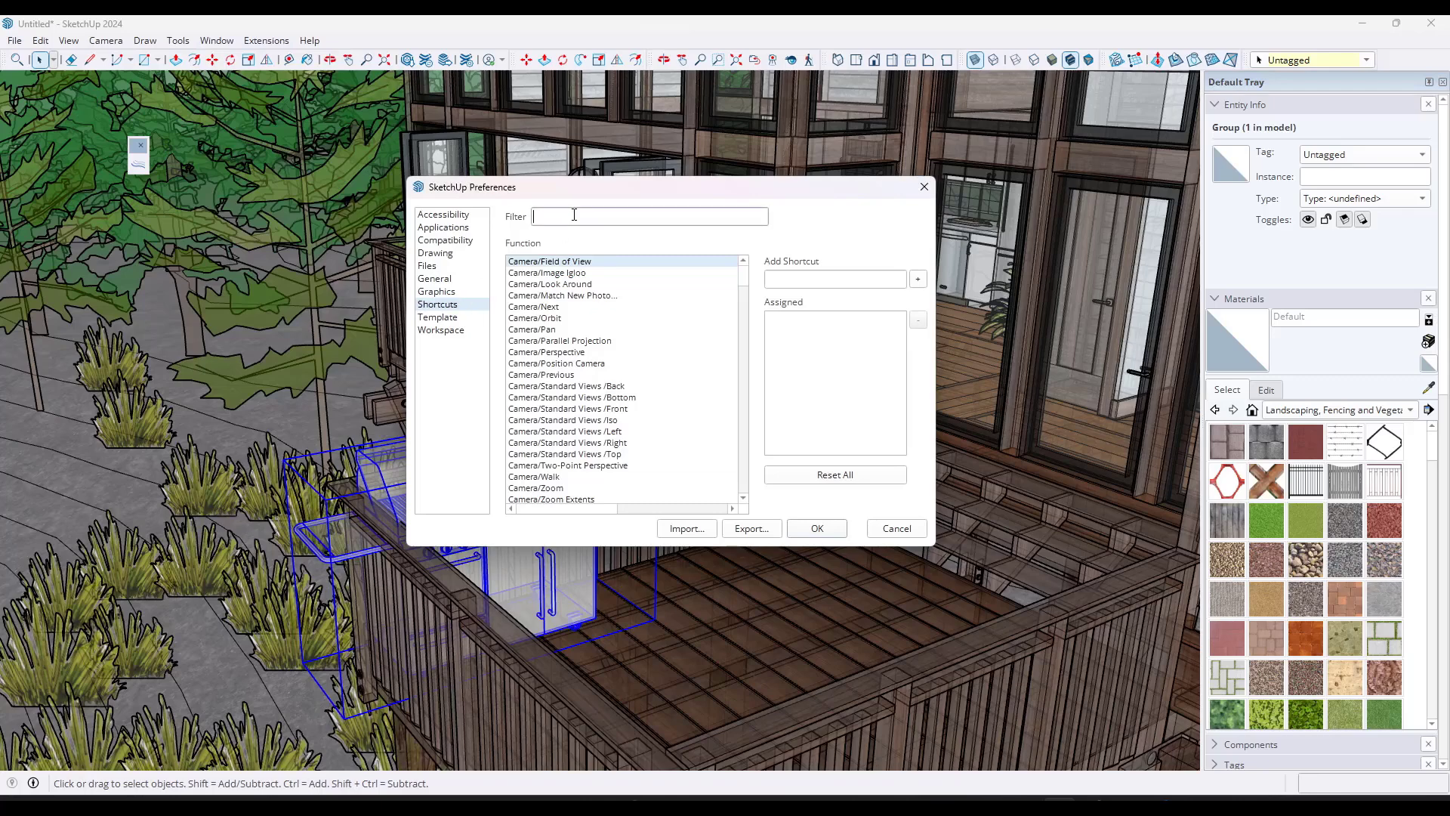
Step: Assign the H shortcut to Hidden Line, confirming the move from Camera/Pan
{"action": "type", "text": "hidden"}
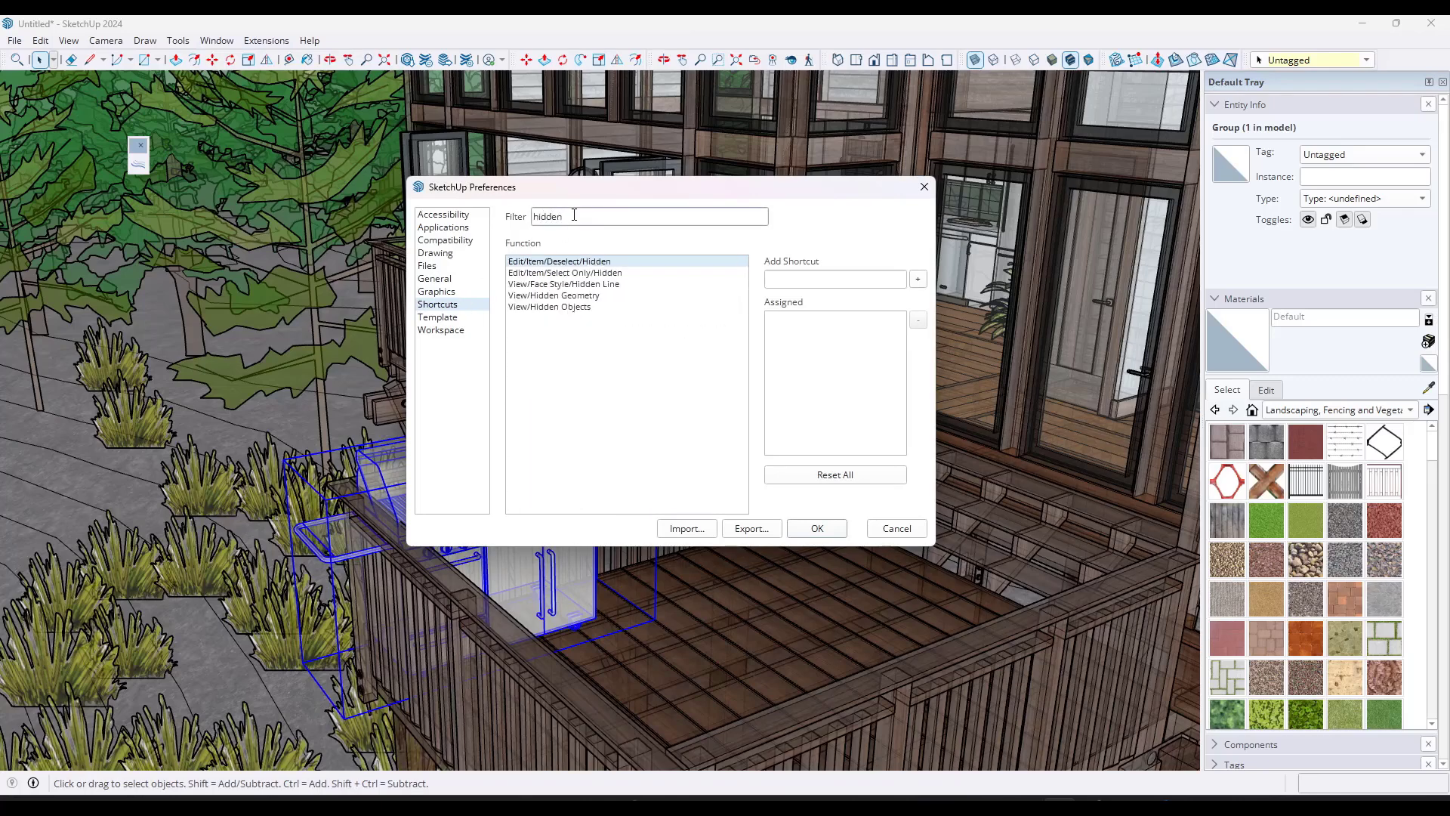
{"action": "left_click", "coordinate": [564, 283]}
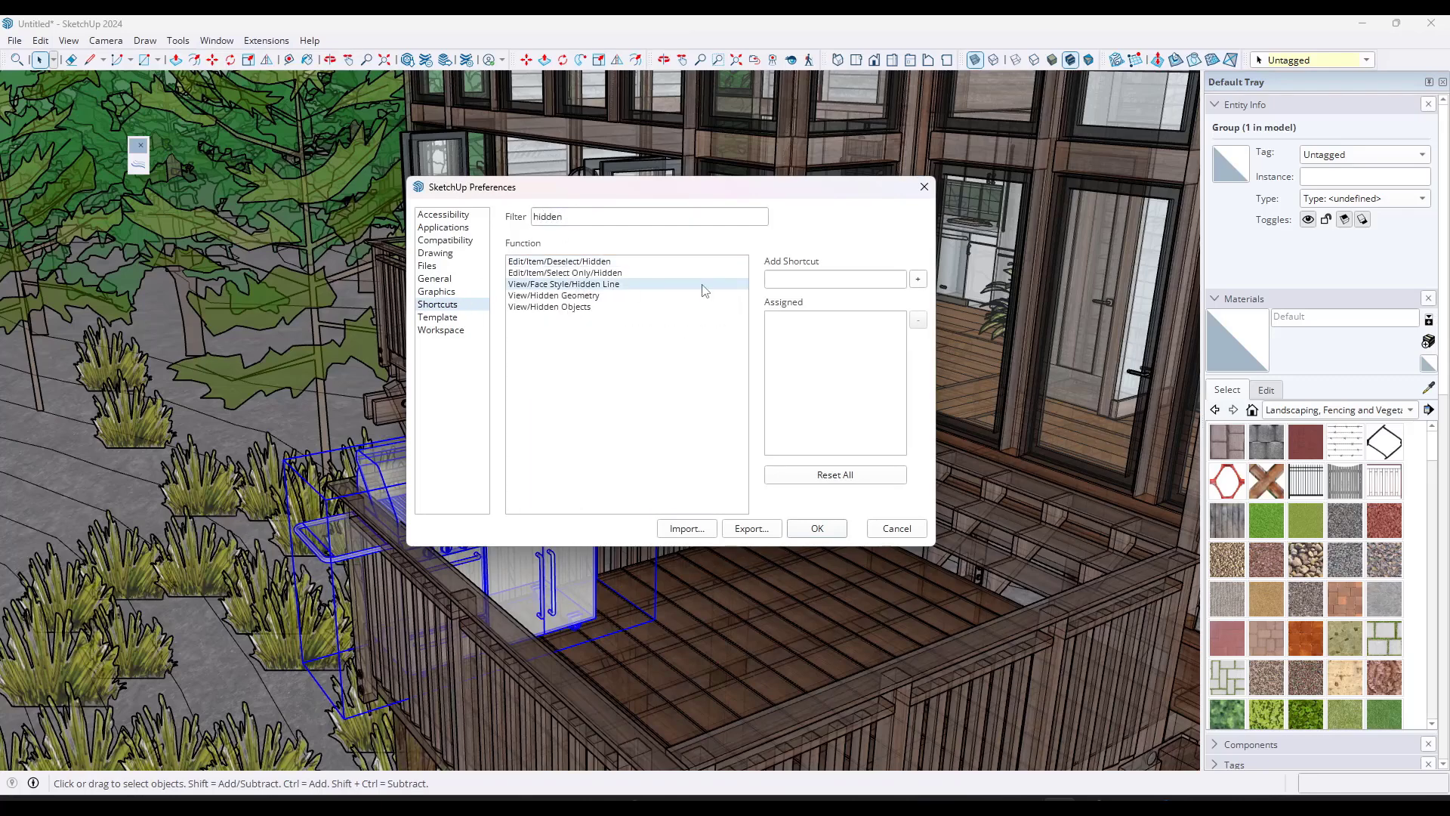
{"action": "type", "text": "Shift+H"}
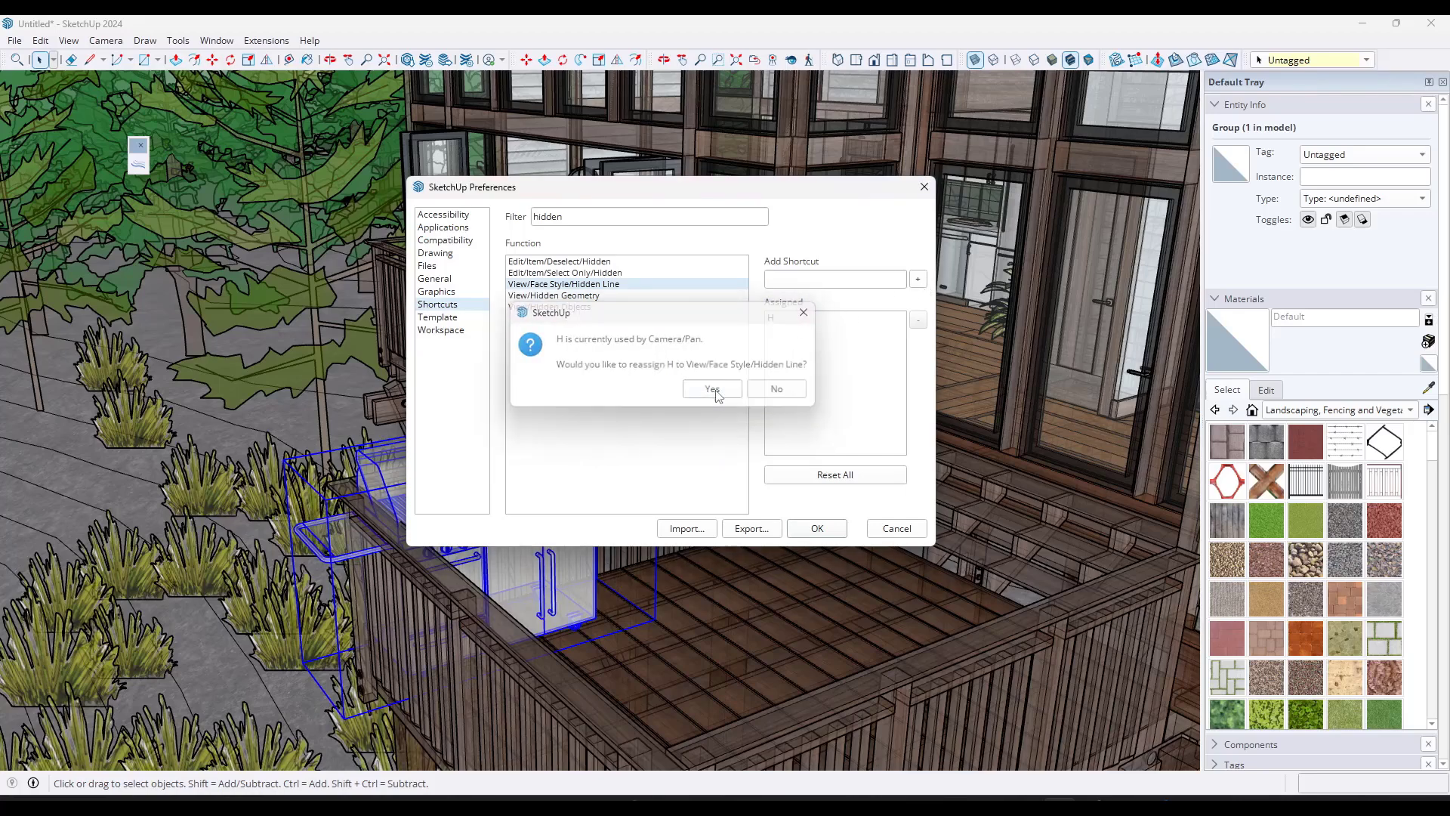
{"action": "left_click", "coordinate": [710, 389]}
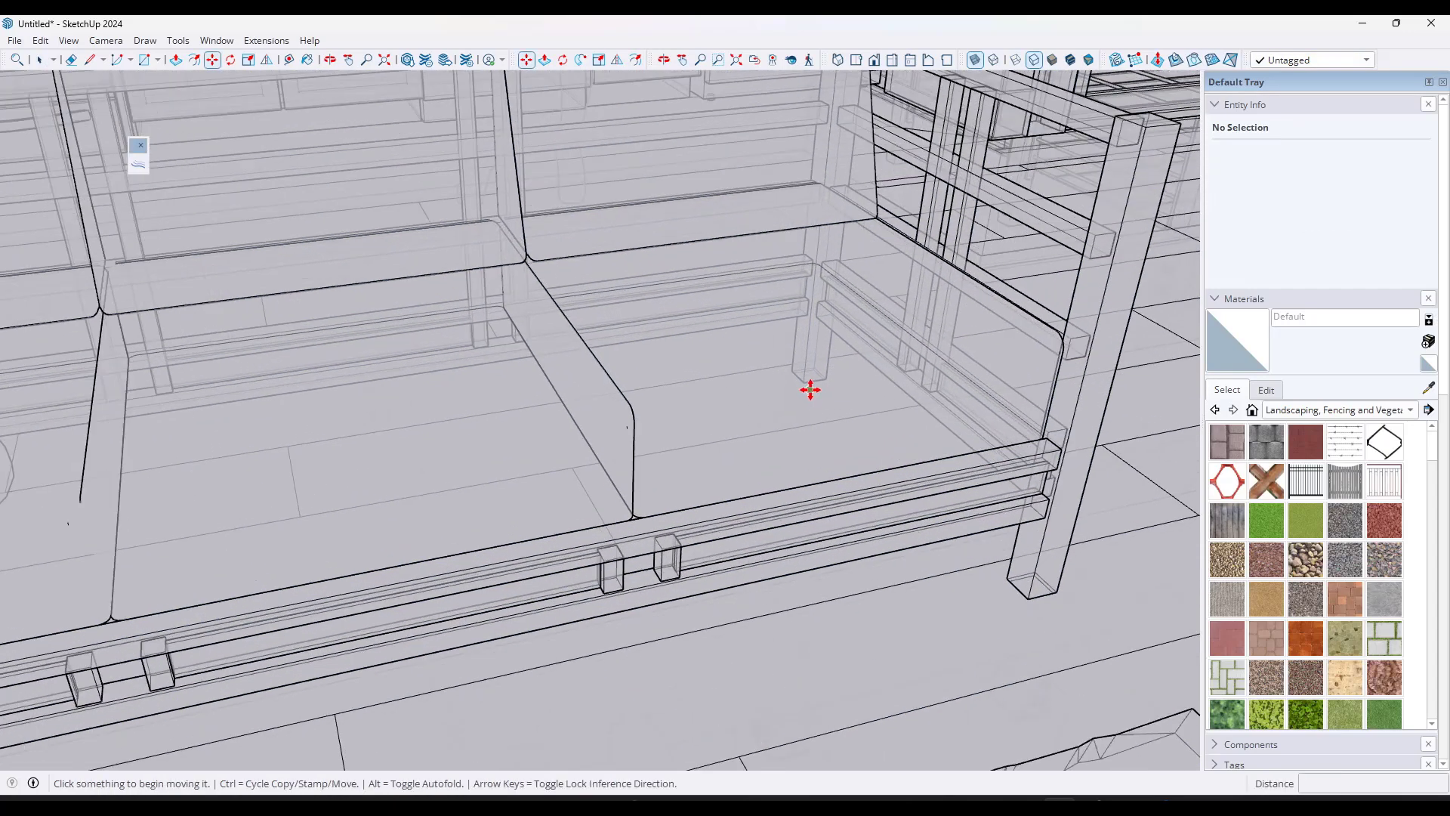
Step: Move the sofa across the living room floor toward the coffee table
{"action": "left_click", "coordinate": [812, 396]}
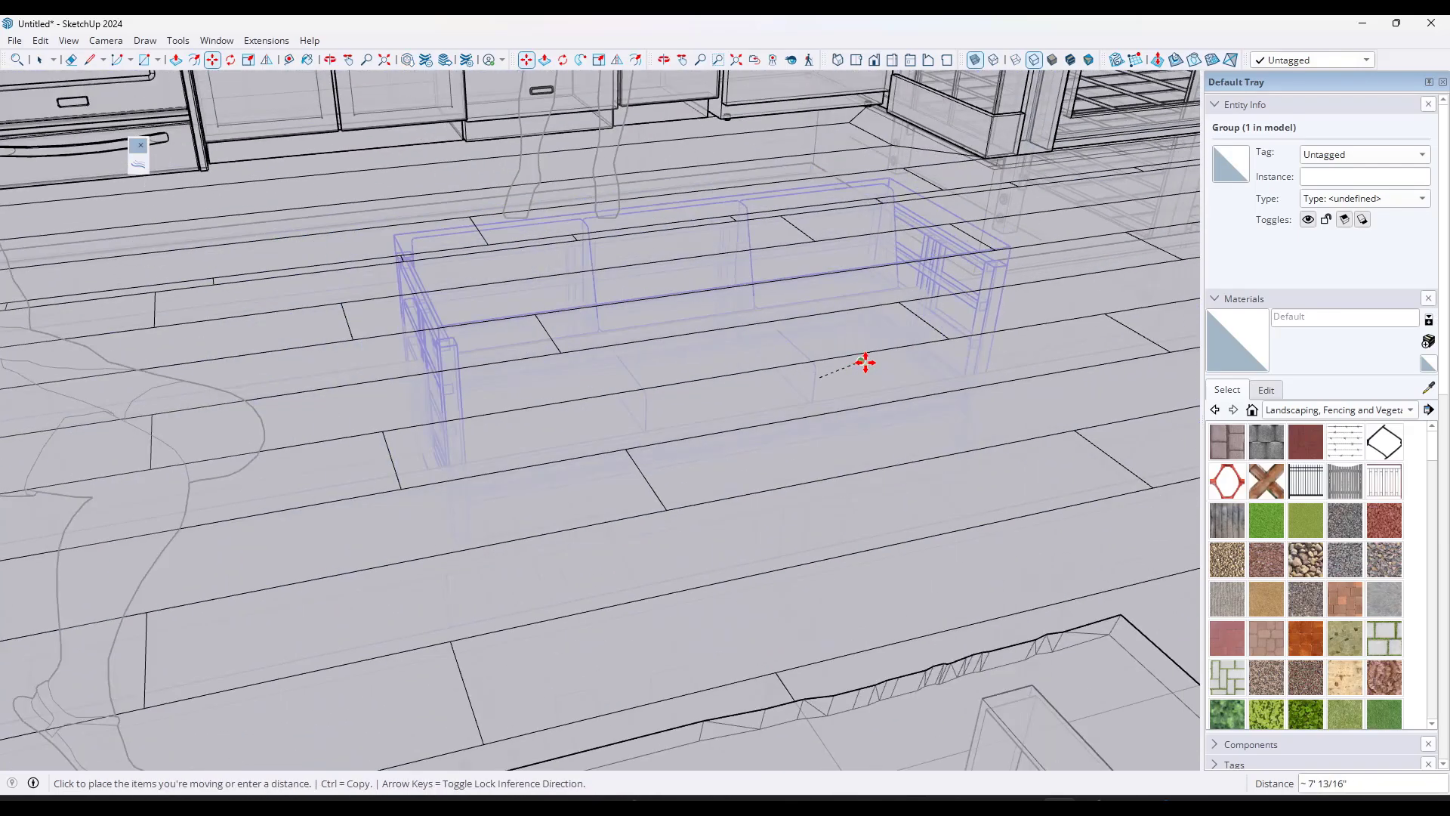
{"action": "left_click_drag", "start_coordinate": [865, 361], "coordinate": [953, 359]}
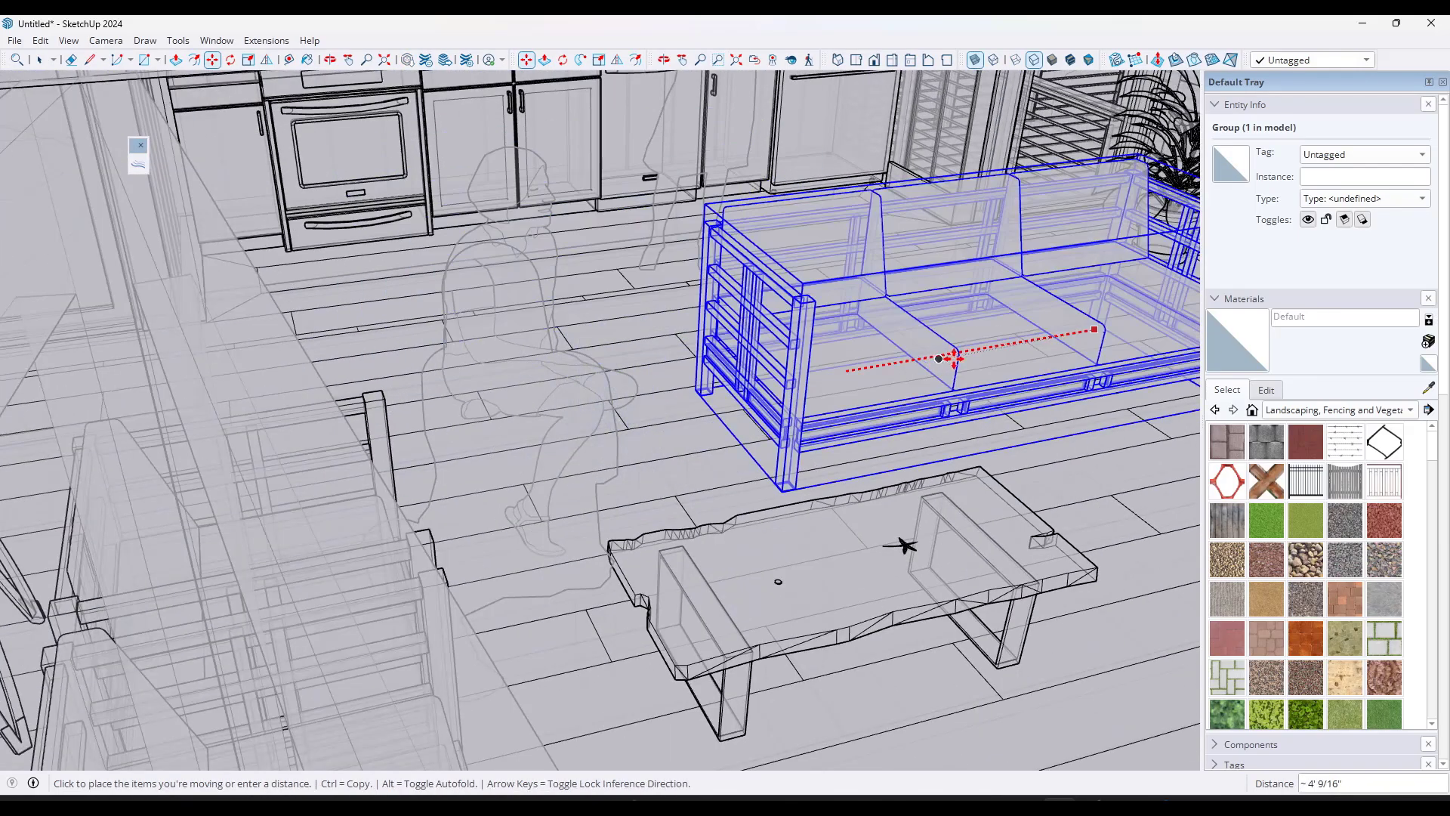